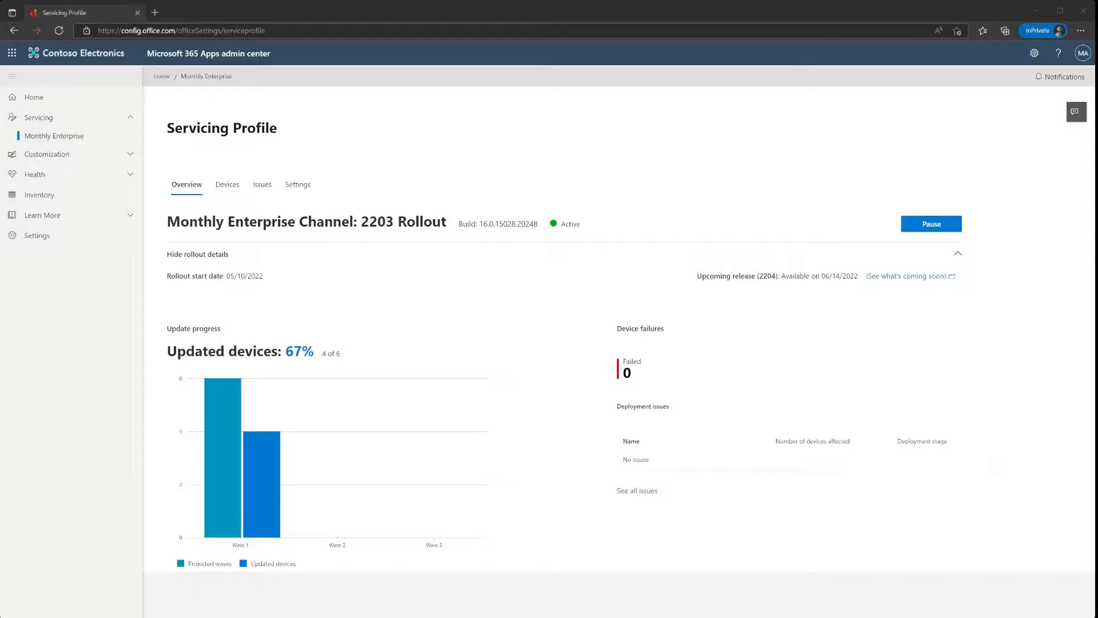
mouse_move(447, 9)
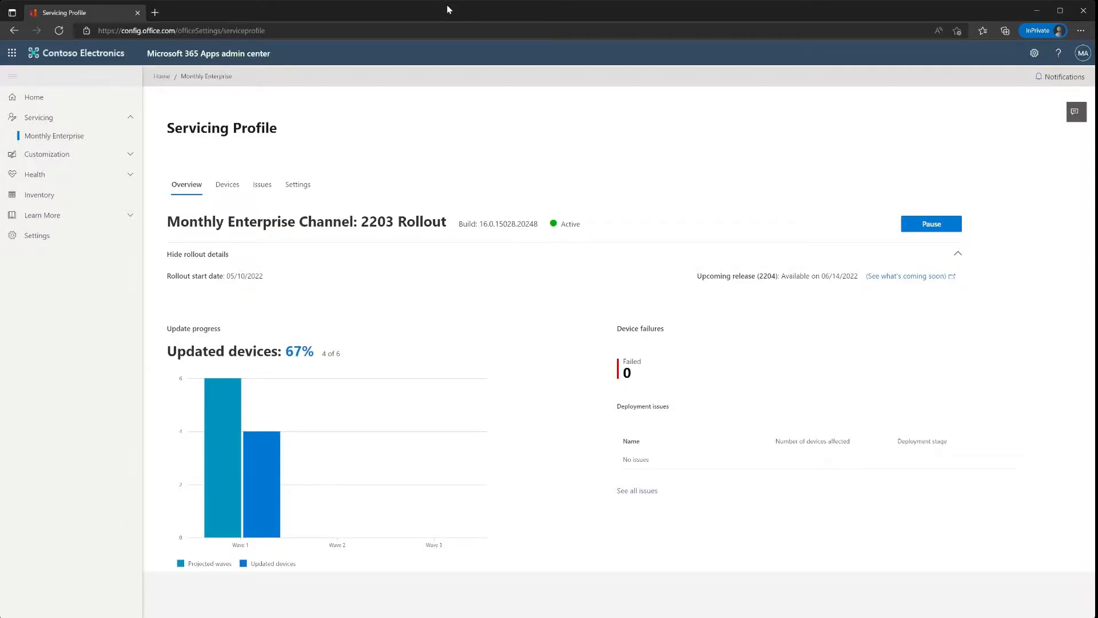
mouse_move(378, 133)
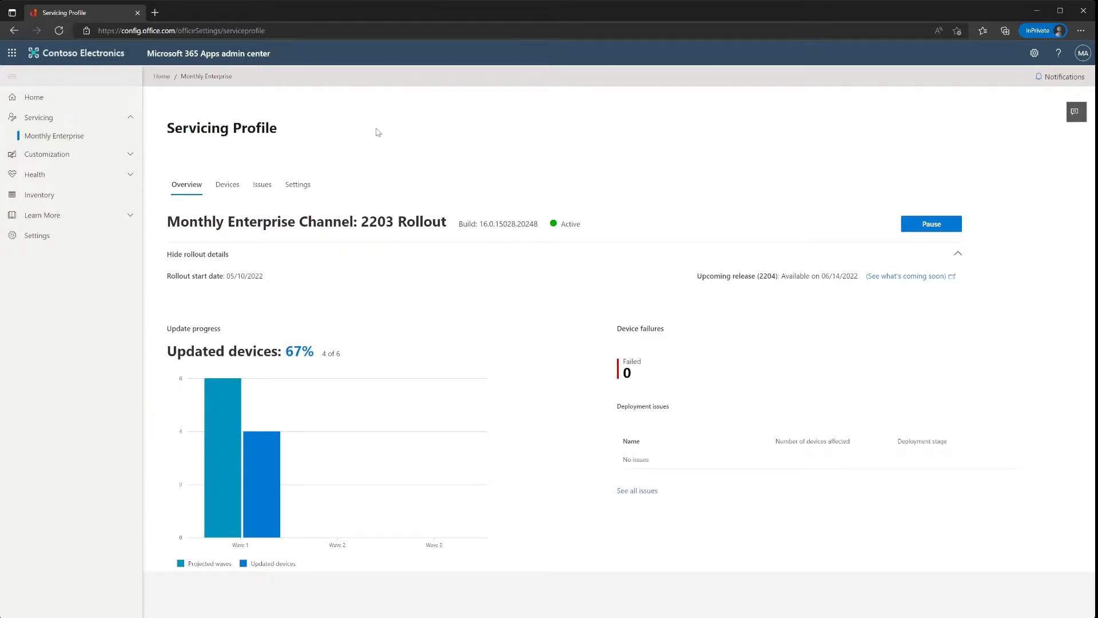
mouse_move(298, 188)
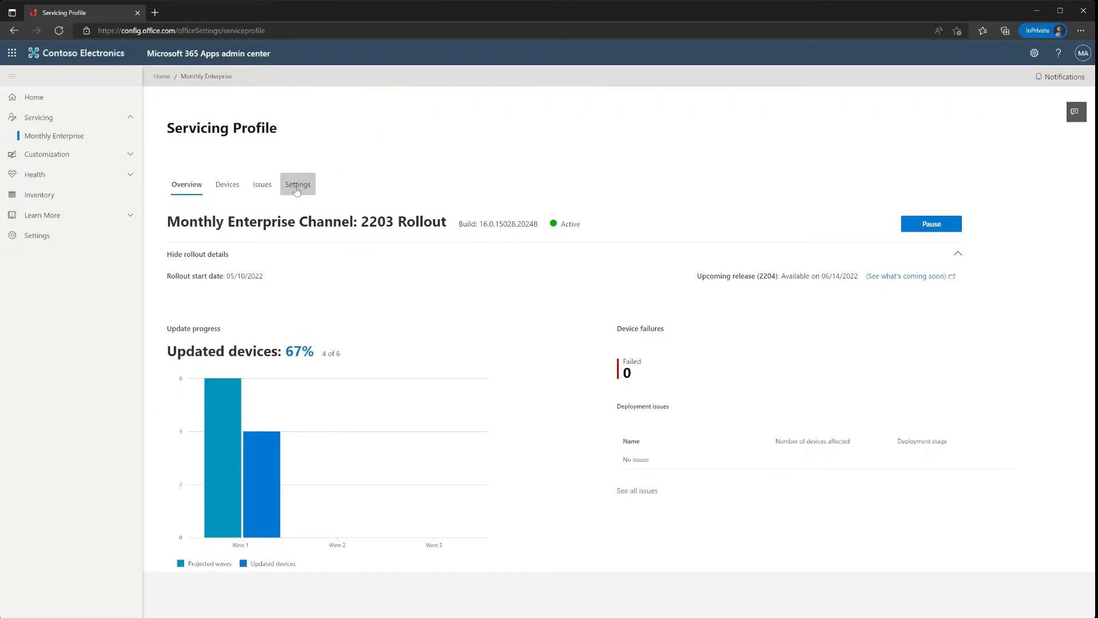
Enable 'Yes, create rollout waves' in the profile's Rollout waves settings
click(297, 184)
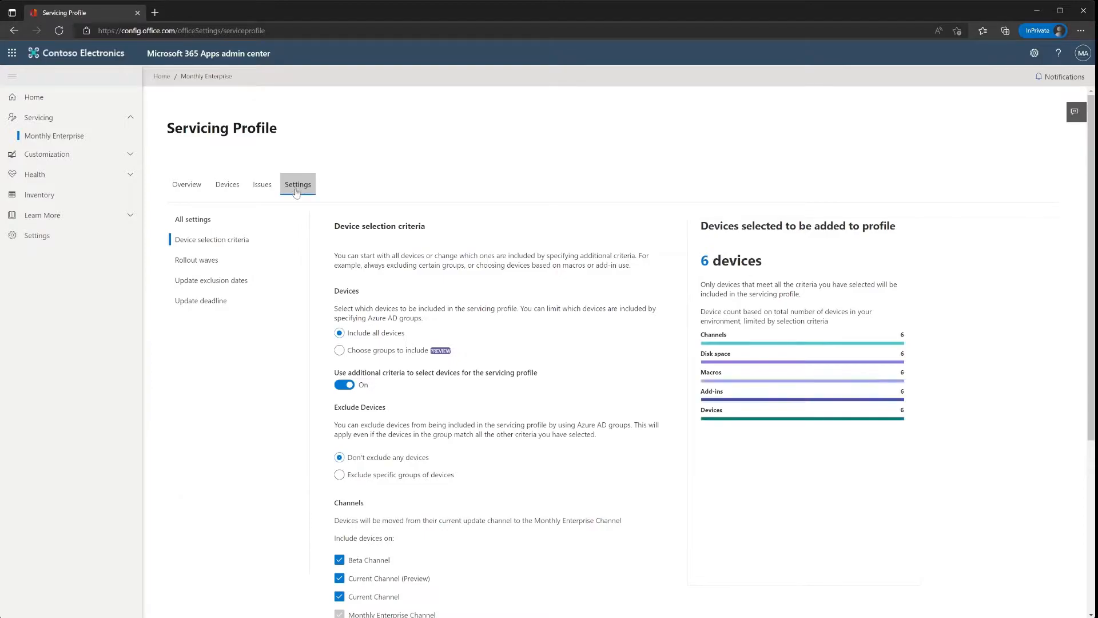
mouse_move(213, 264)
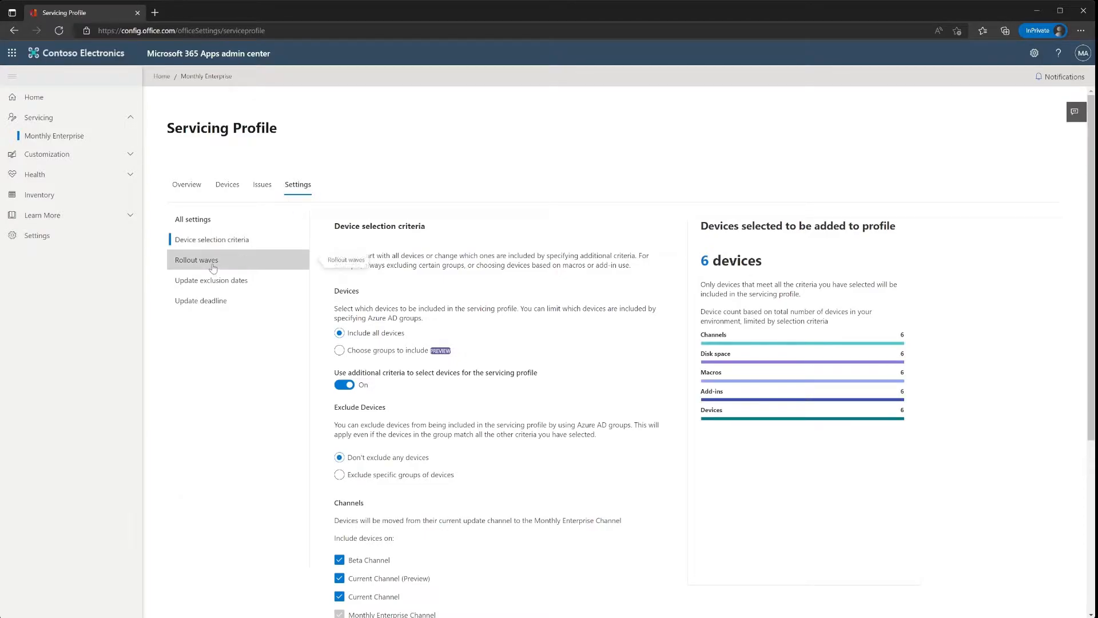
click(196, 260)
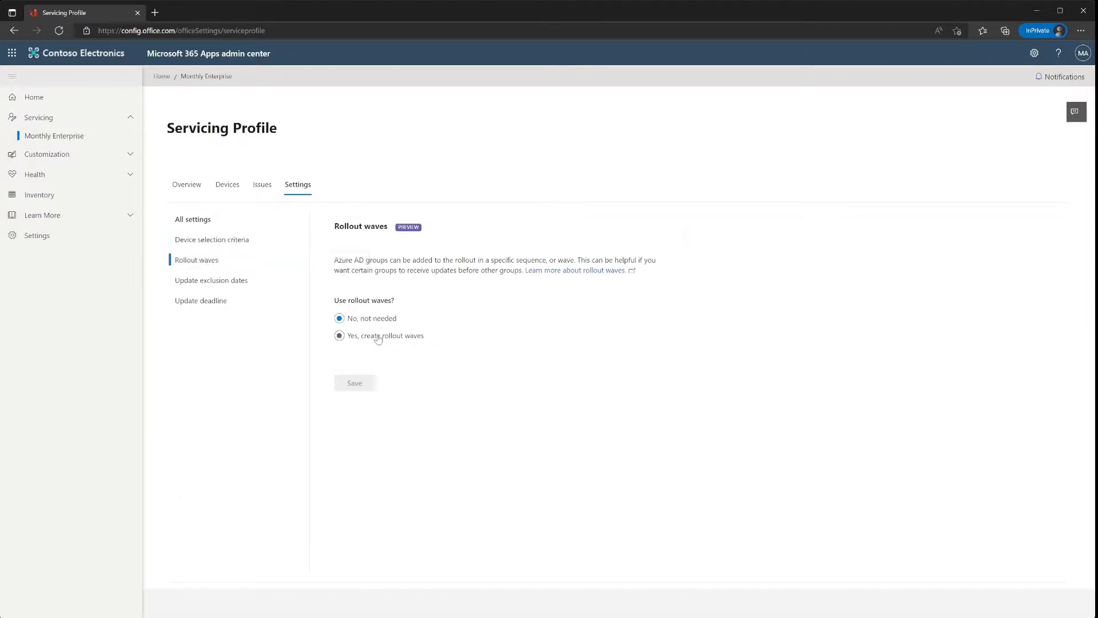
click(338, 336)
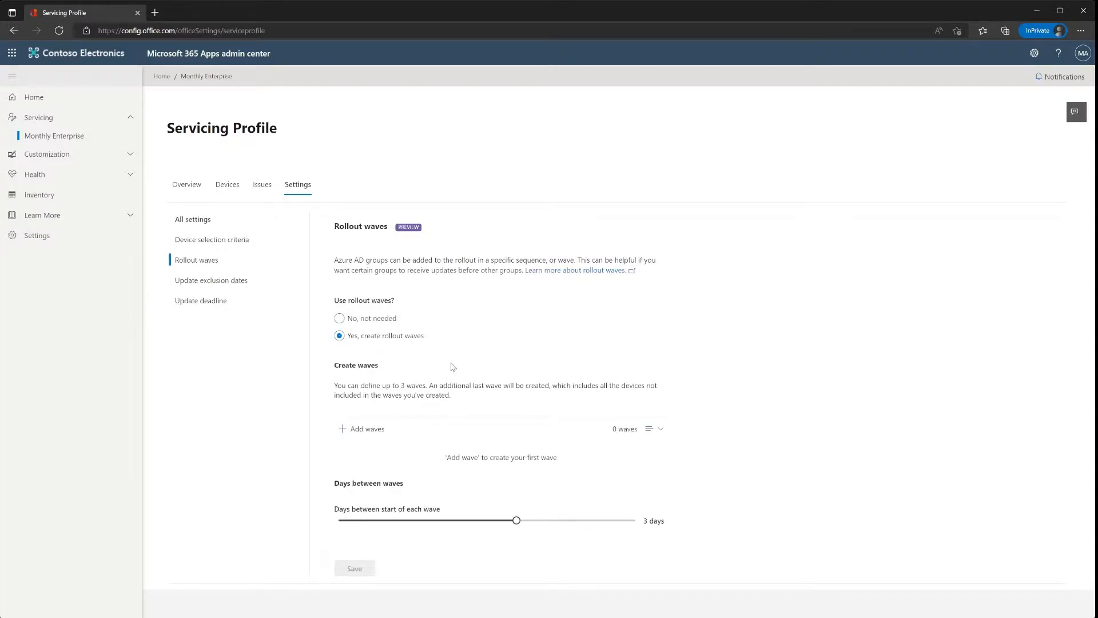
mouse_move(453, 447)
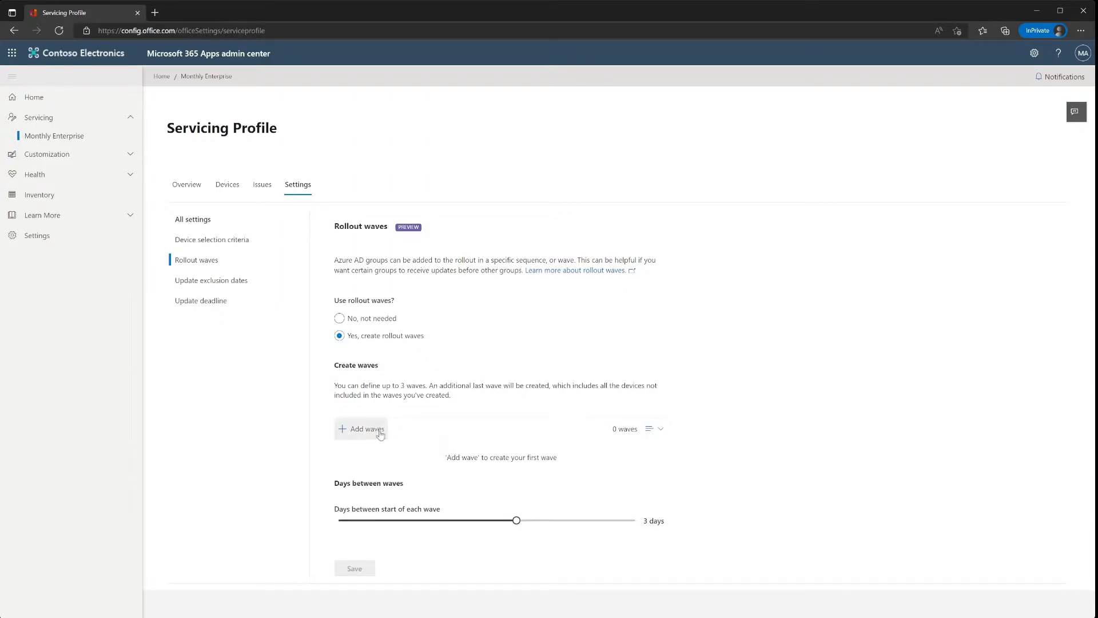
mouse_move(370, 432)
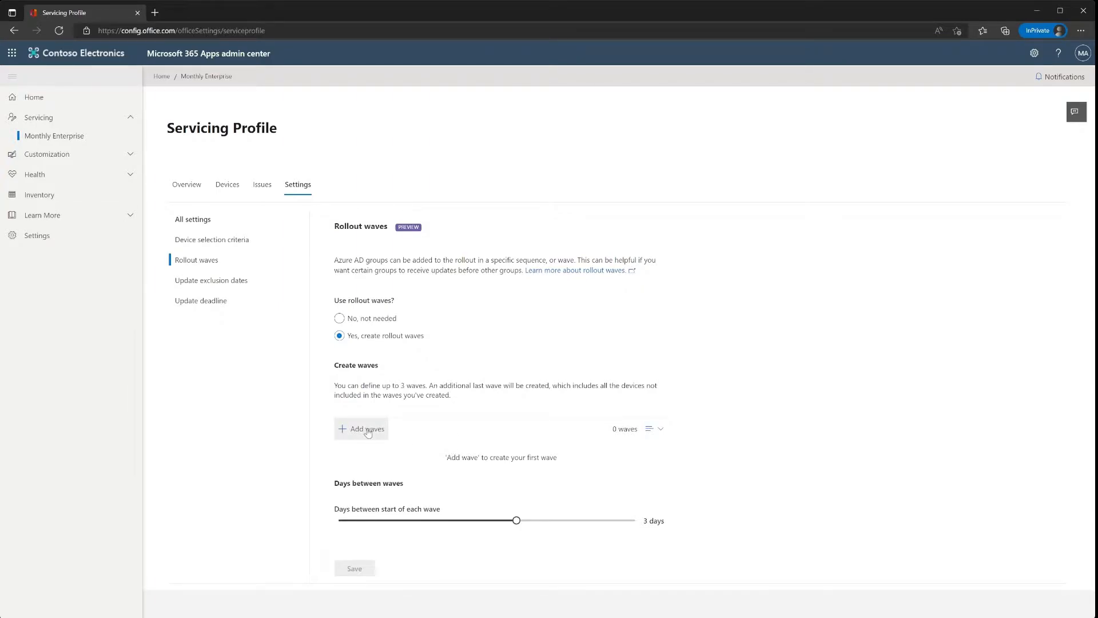
Add a first wave targeting the Wave_Early_Adopters group, found by searching 'wave'
click(361, 428)
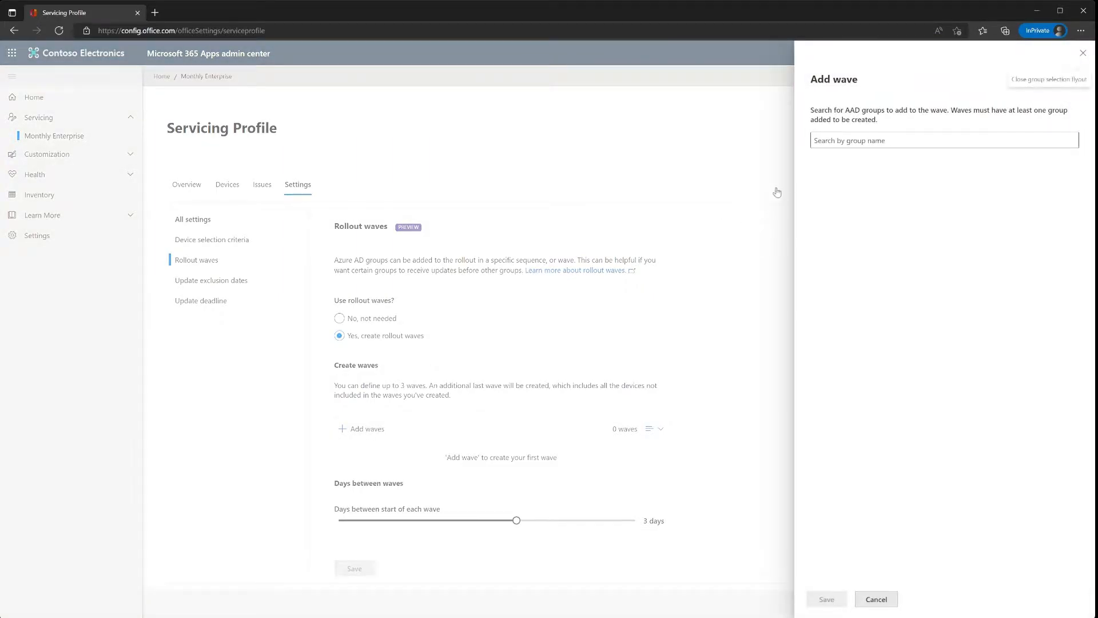
click(945, 139)
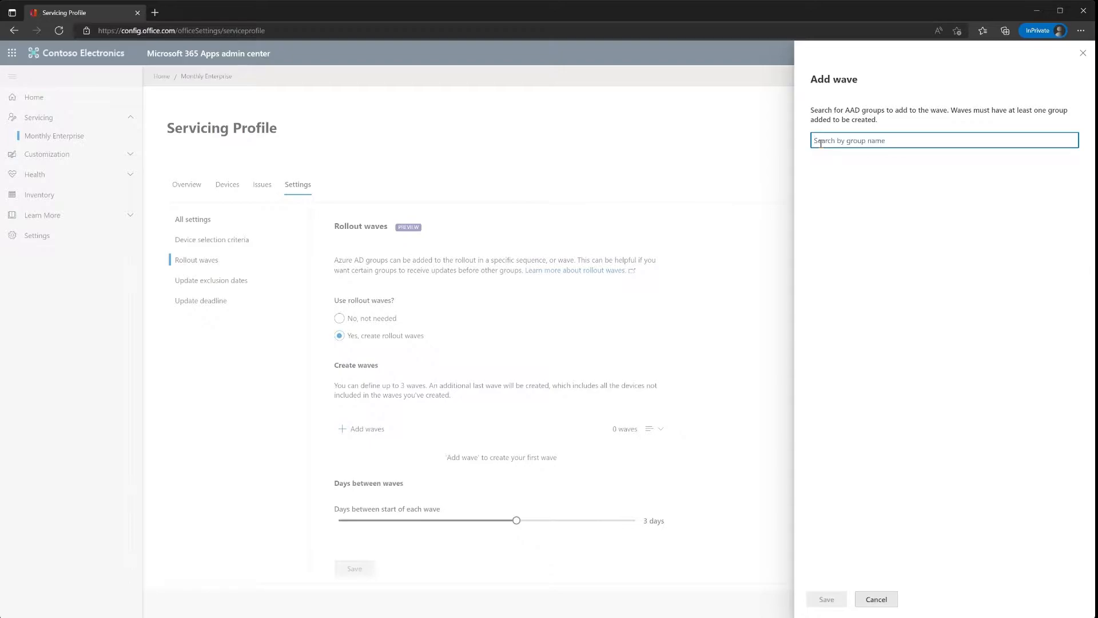
text(wave)
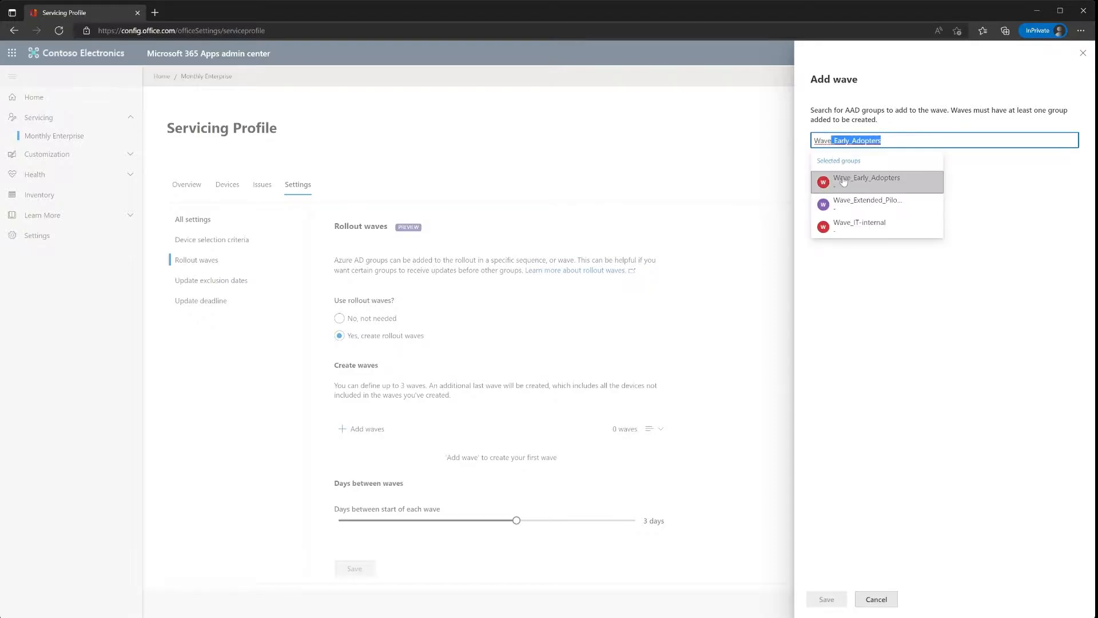
mouse_move(848, 222)
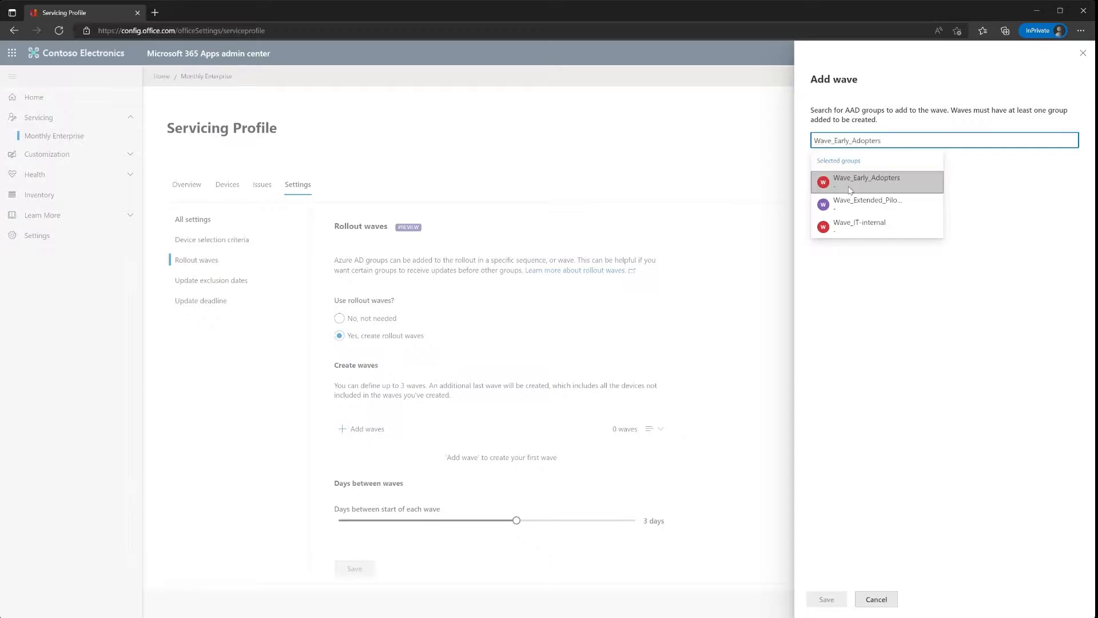
click(867, 182)
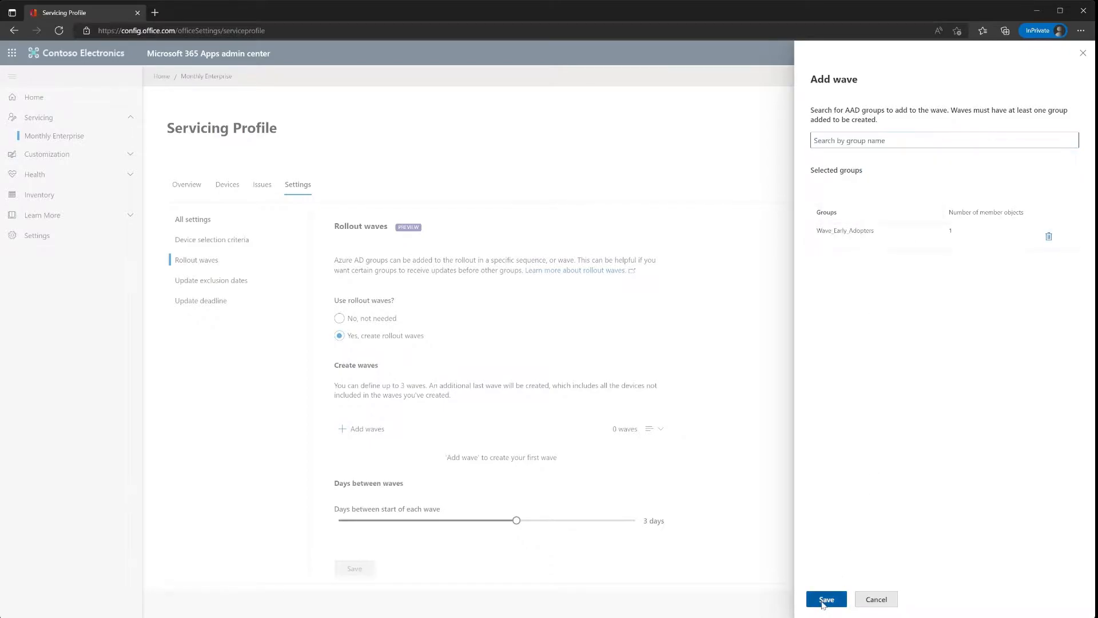
click(826, 599)
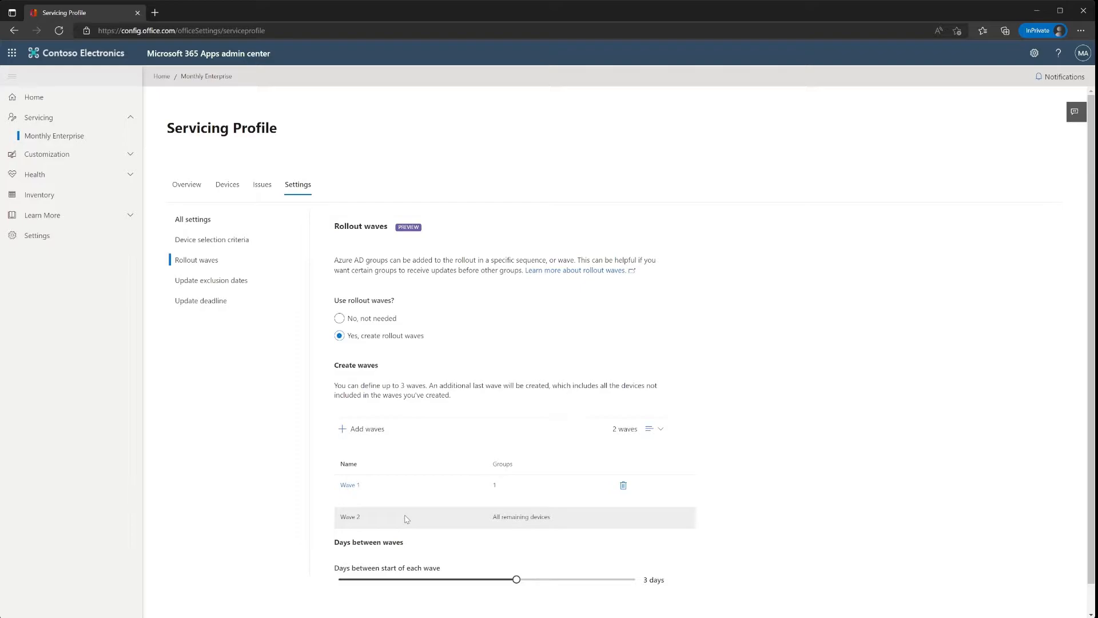
mouse_move(384, 455)
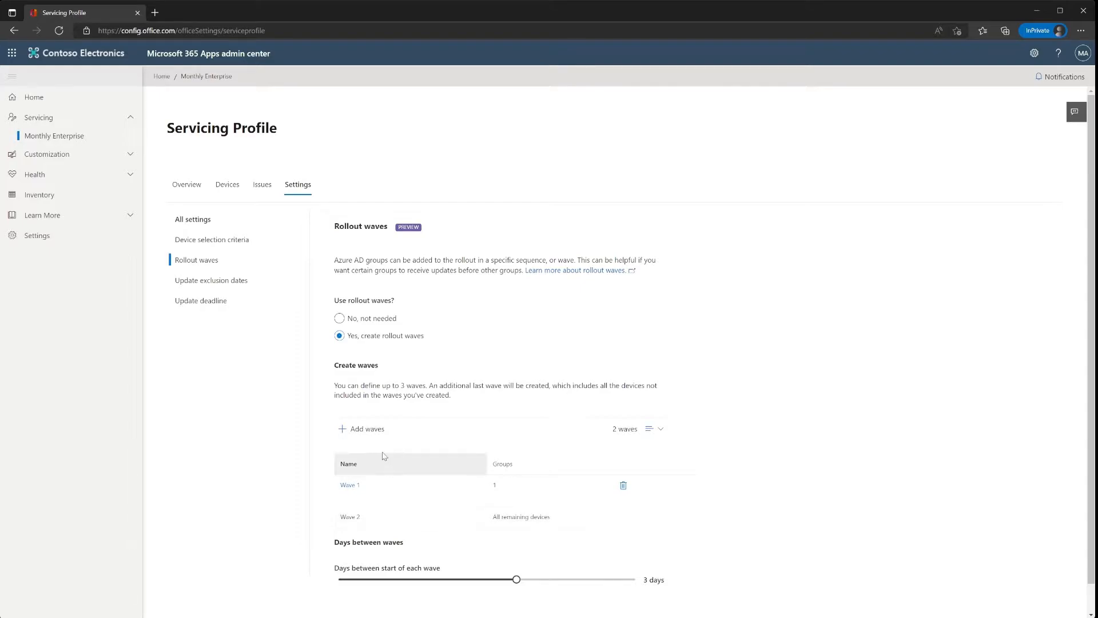
Add a second wave targeting the Wave_IT-internal group and save it
click(362, 428)
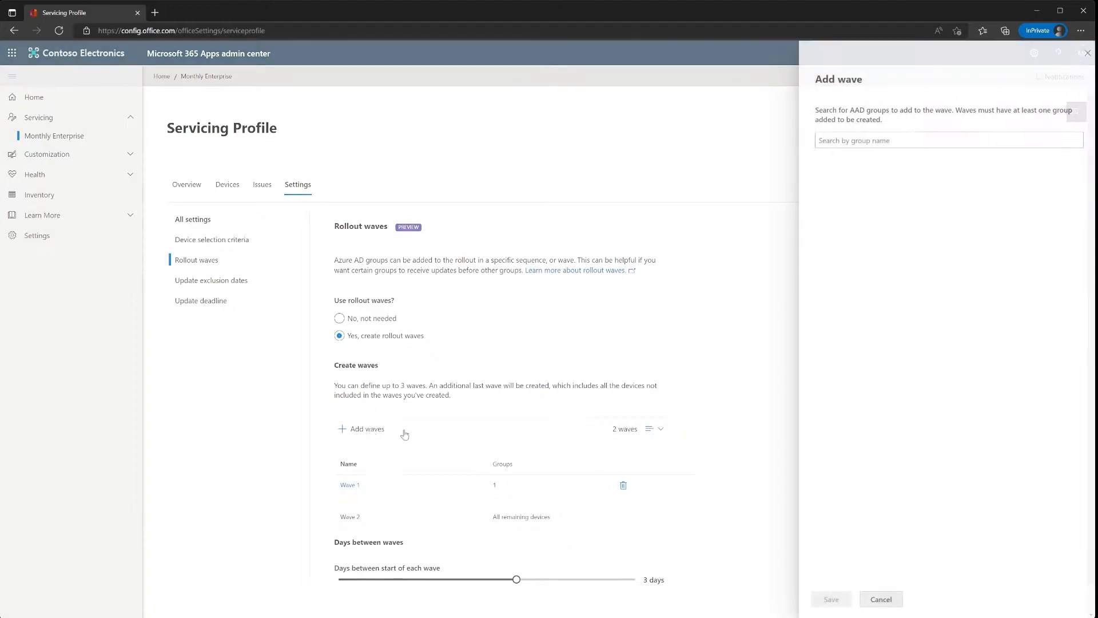
click(945, 140)
text(Wave)
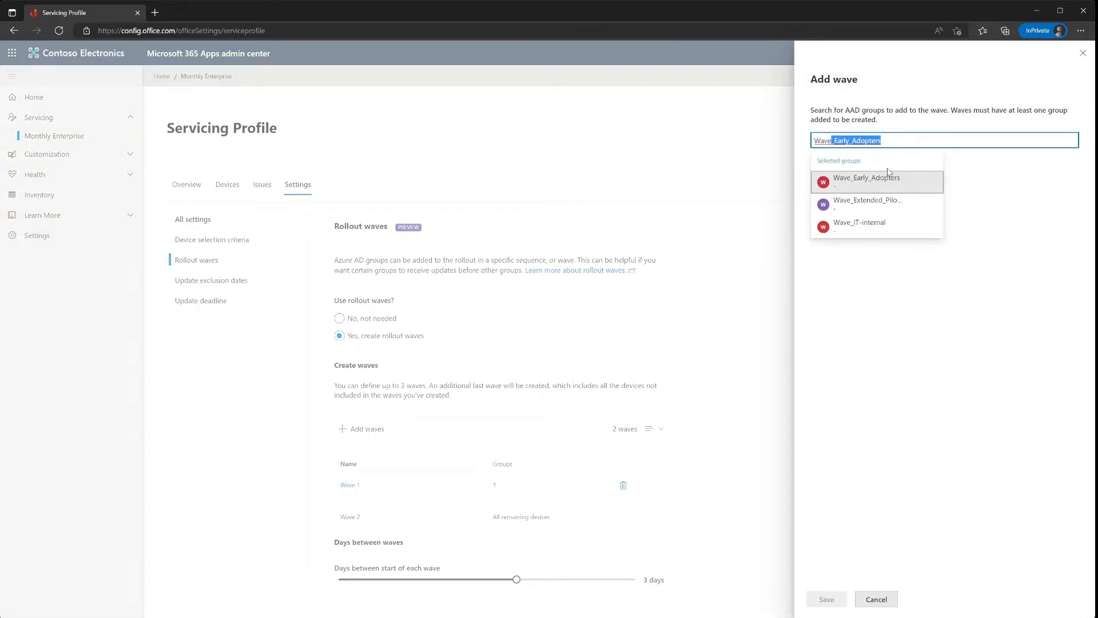
click(859, 222)
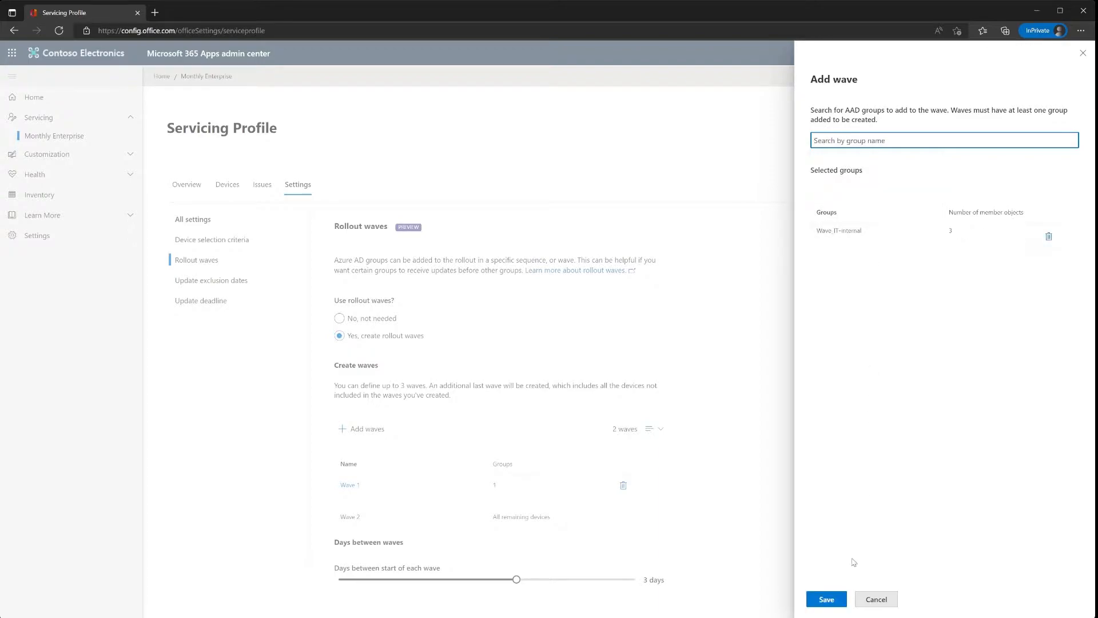
click(826, 599)
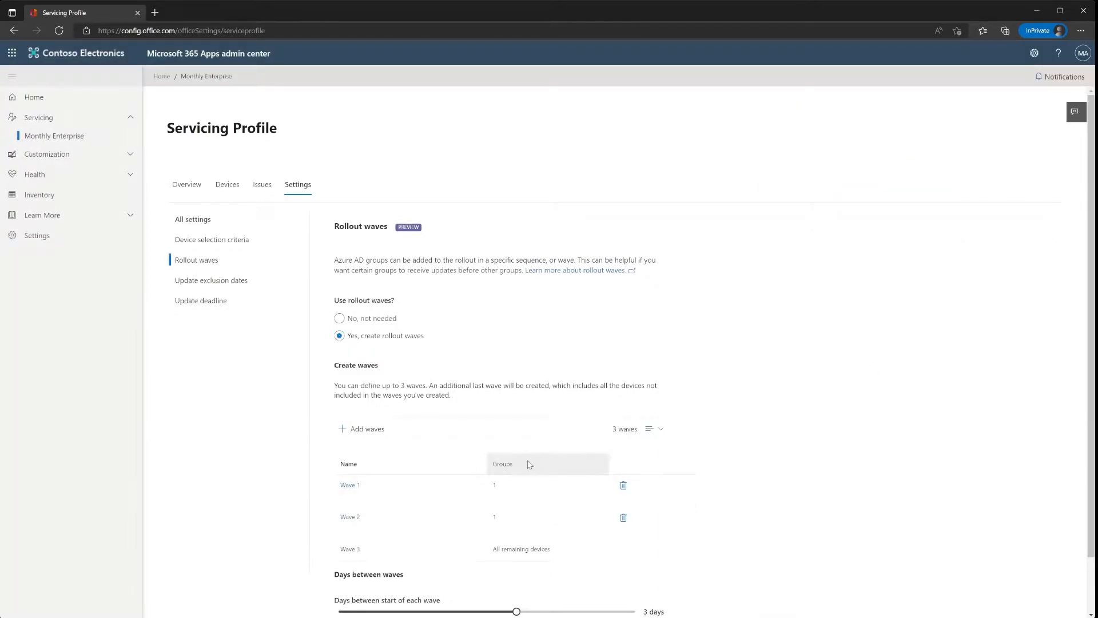
Adjust the days-between-waves slider down to 1, then back up to 5 days
scroll(down, 3)
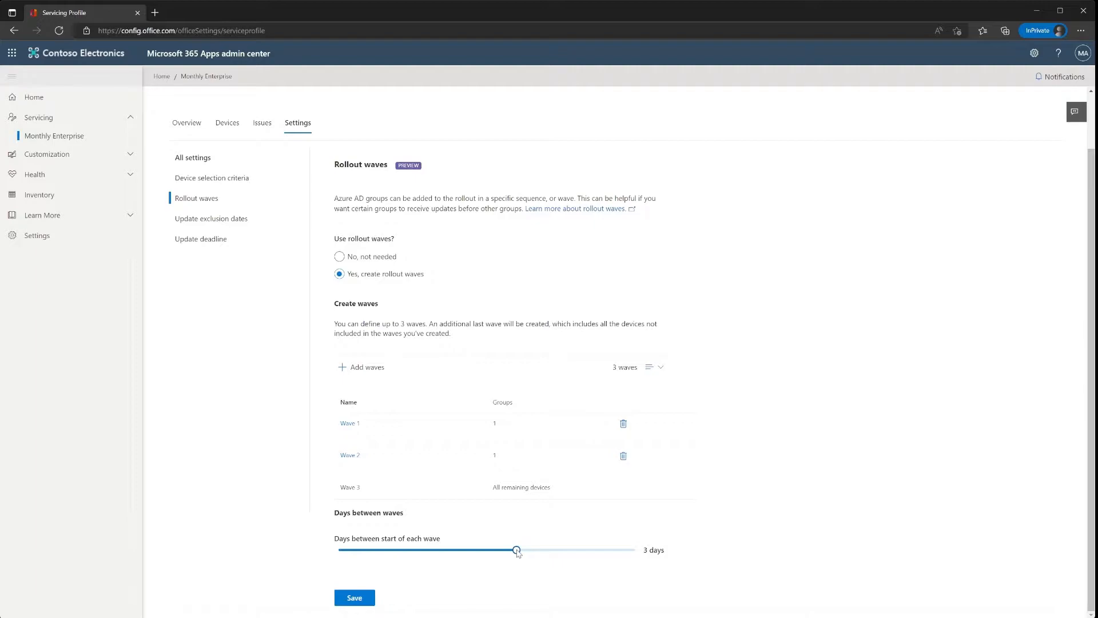
drag(517, 549, 465, 549)
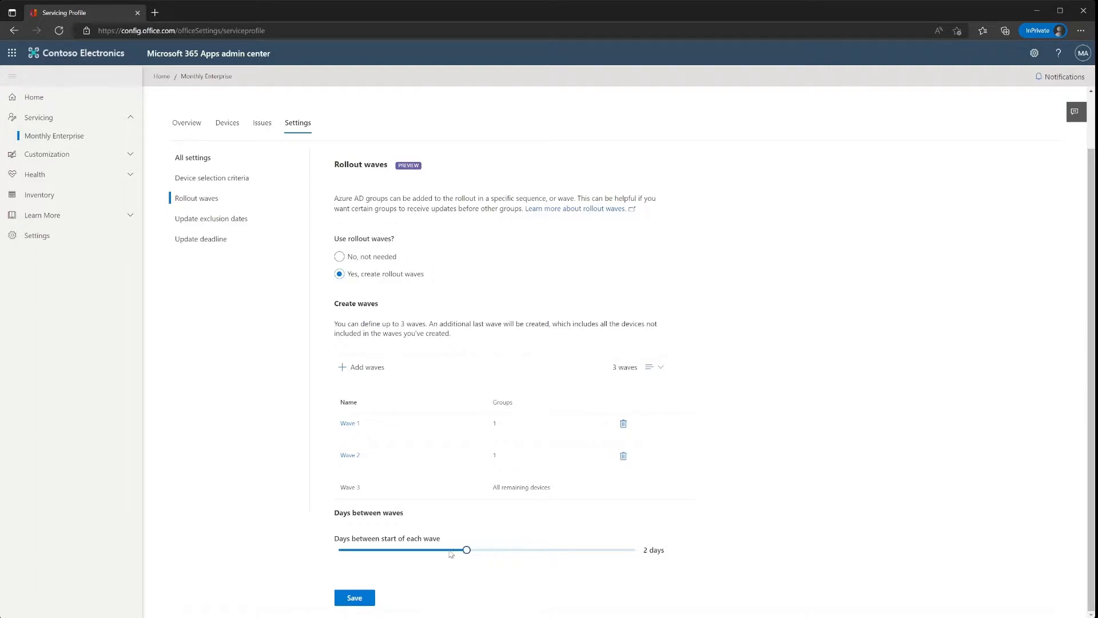
drag(466, 550, 421, 550)
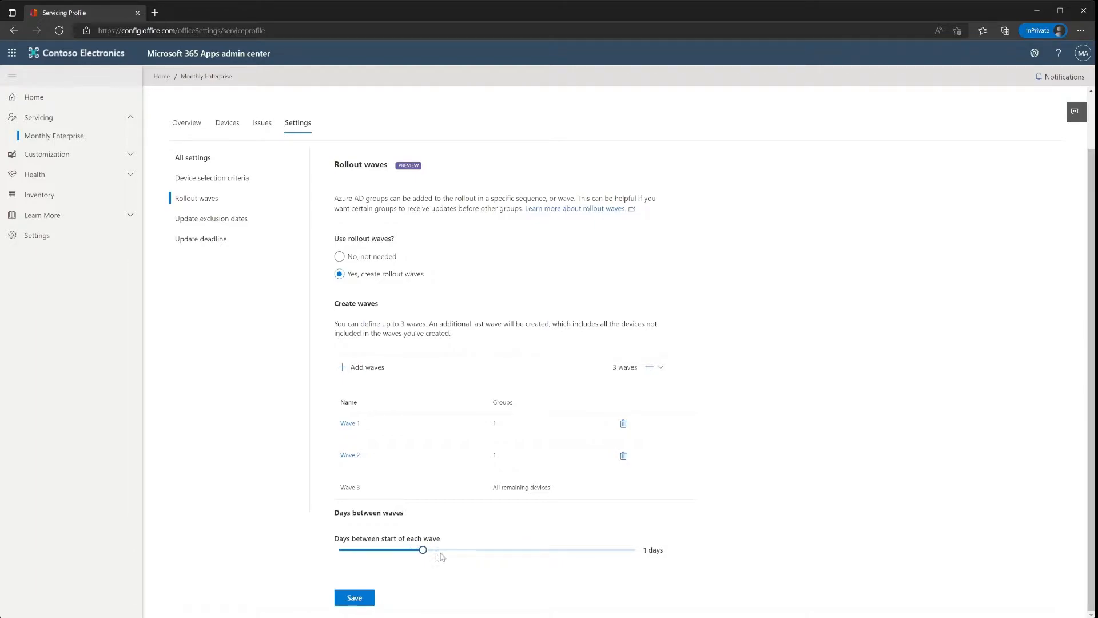
drag(421, 549, 635, 549)
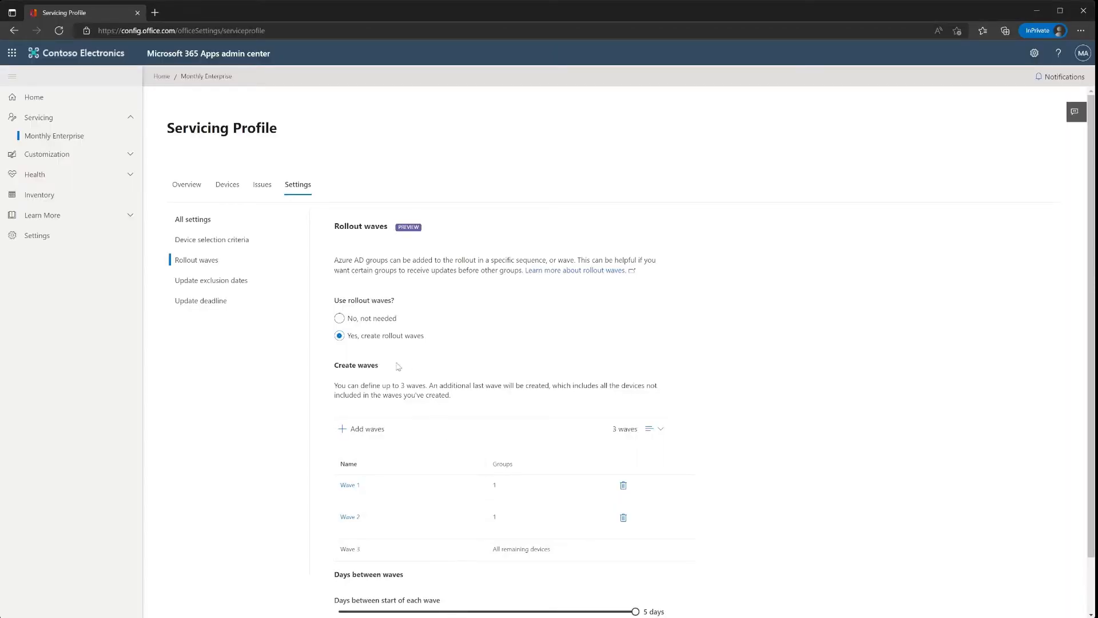
Review the Devices list with their rollout waves, then view the empty Issues list
click(226, 184)
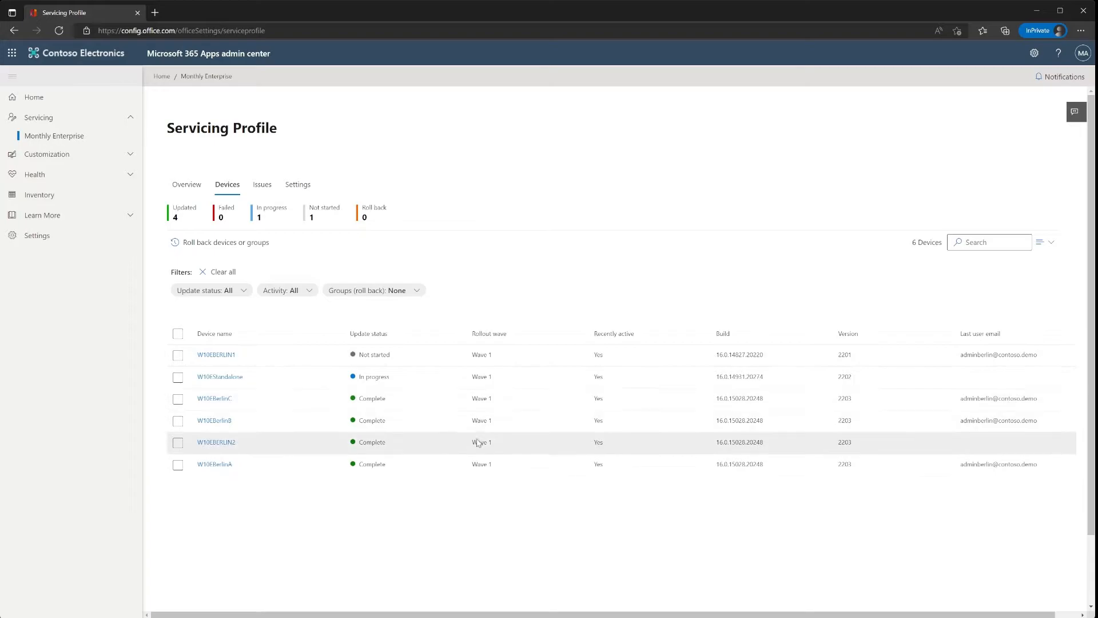
mouse_move(486, 350)
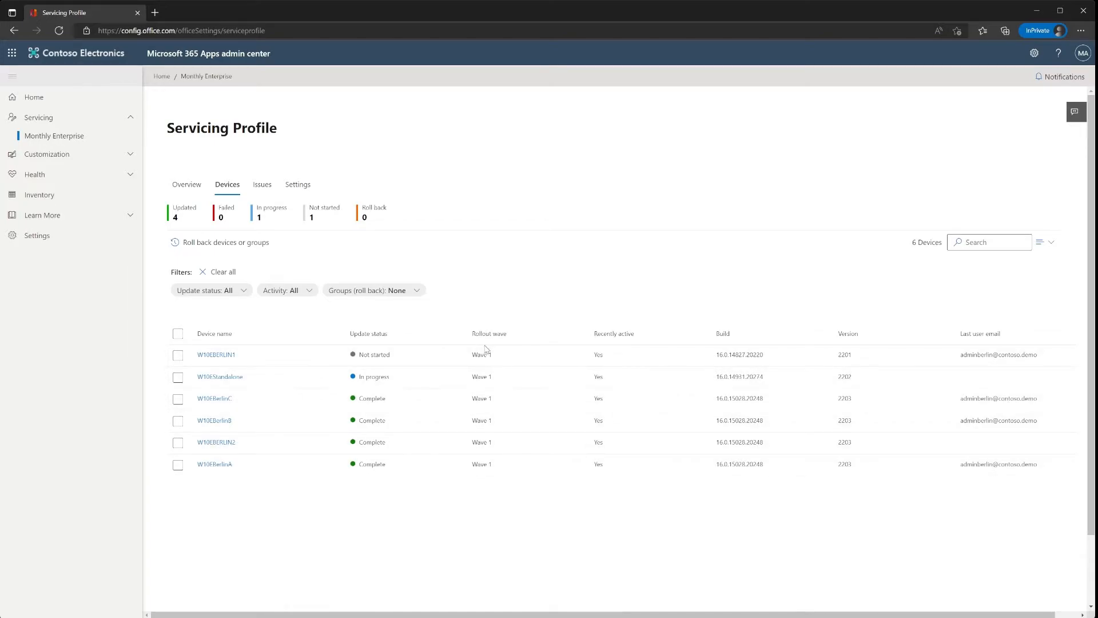
mouse_move(399, 267)
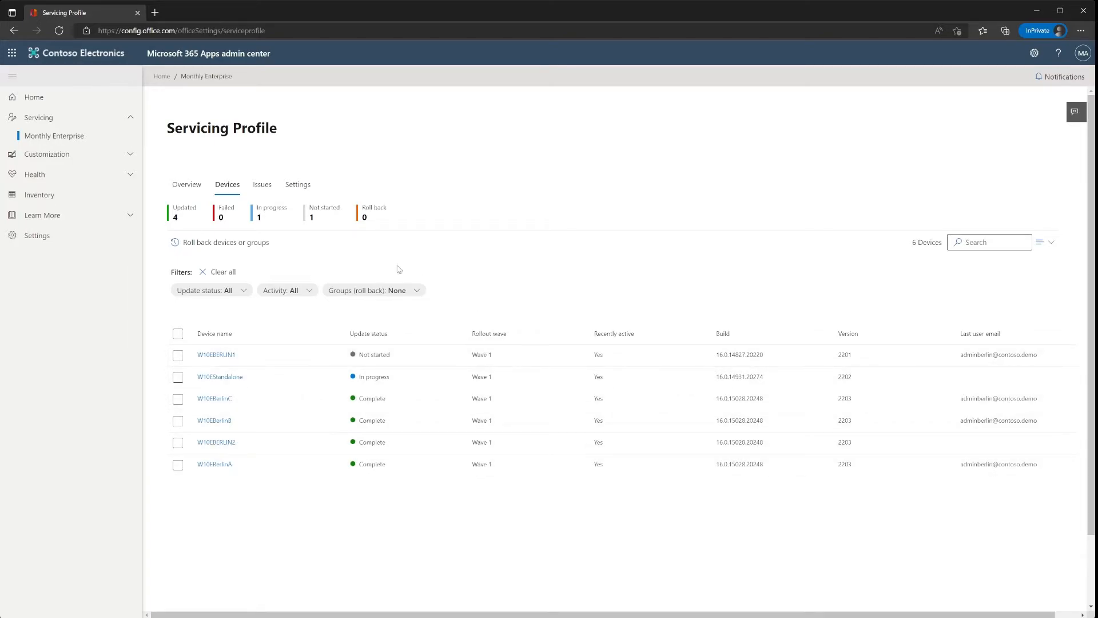
mouse_move(350, 242)
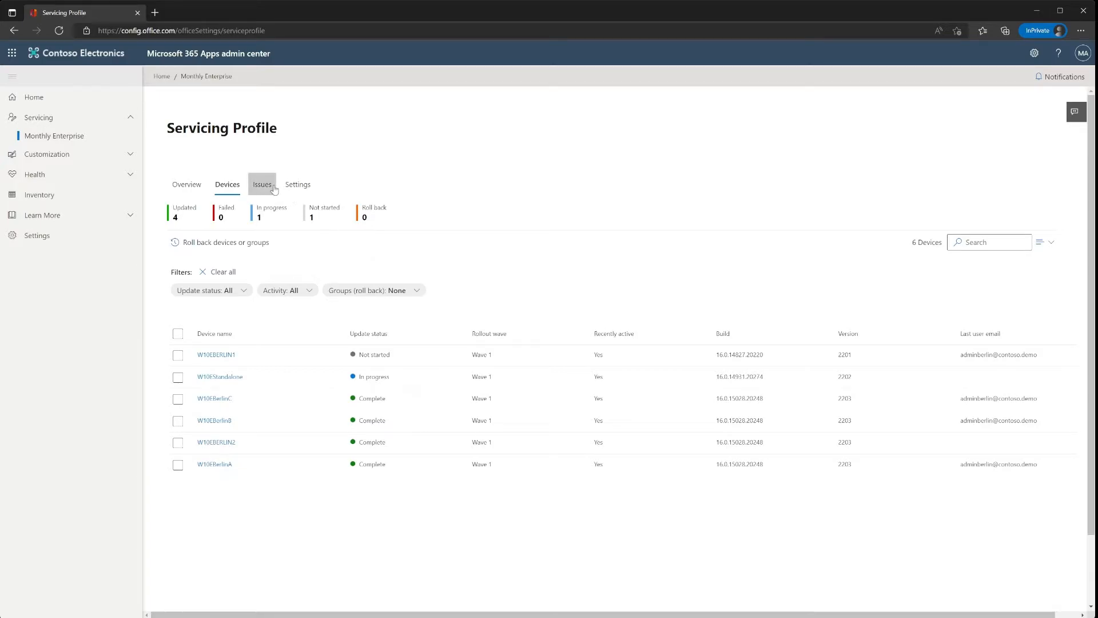
click(261, 185)
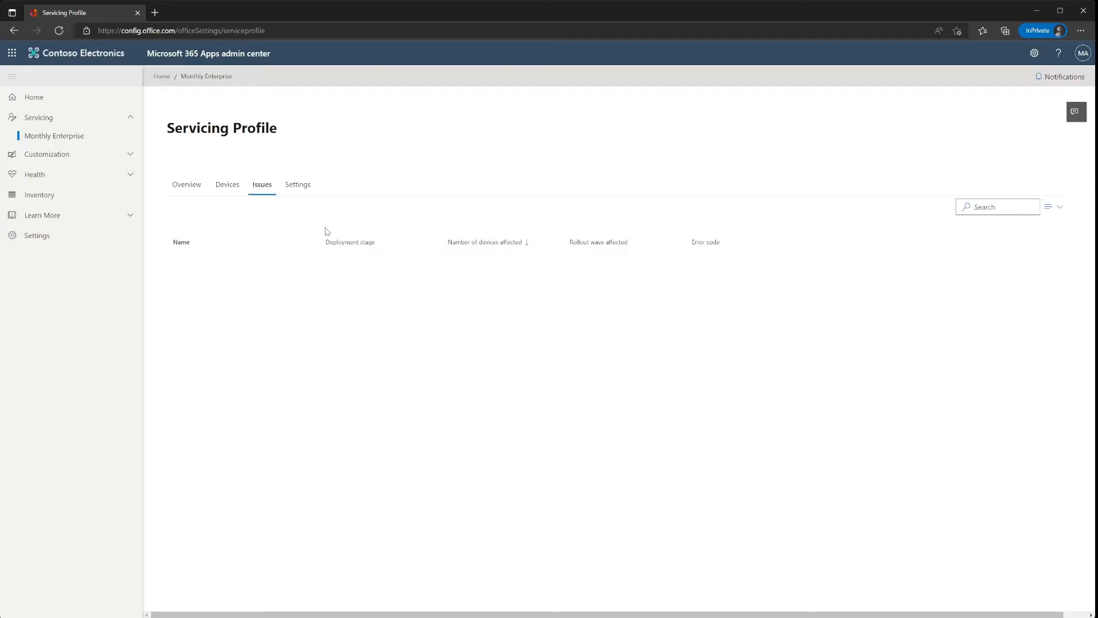
mouse_move(403, 268)
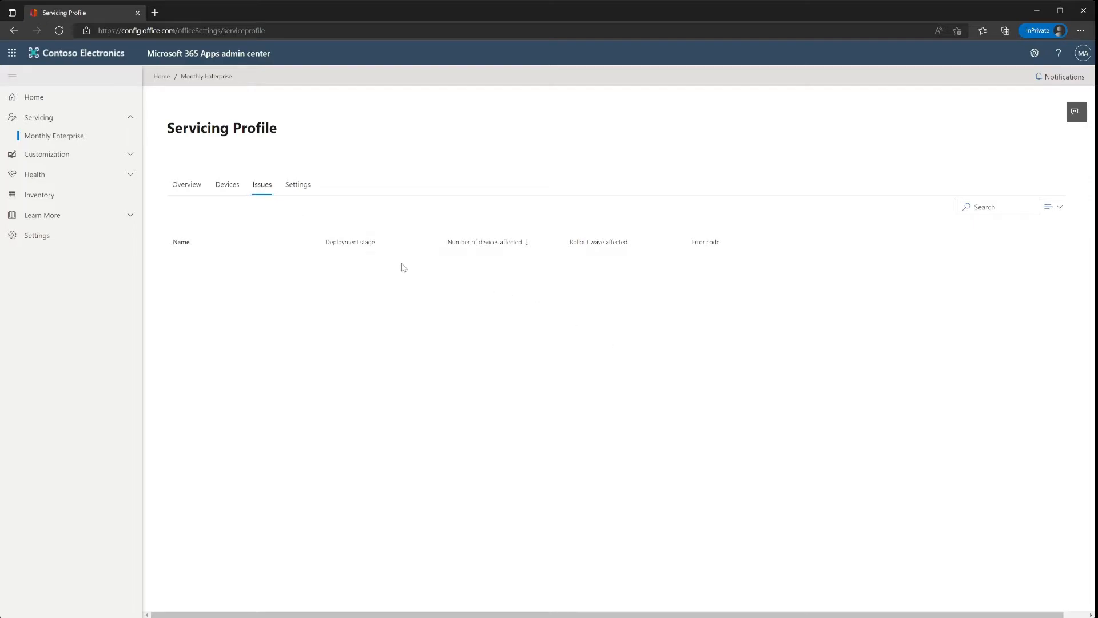